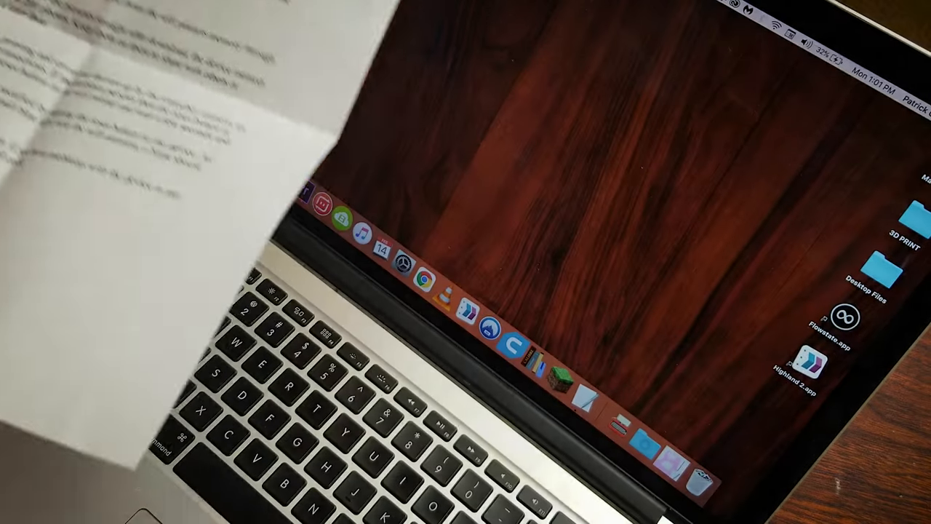
- Show Picture 2, the Rubik's cube photo, and bring up the colour picker from the Black/White swatch
left_click(776, 41)
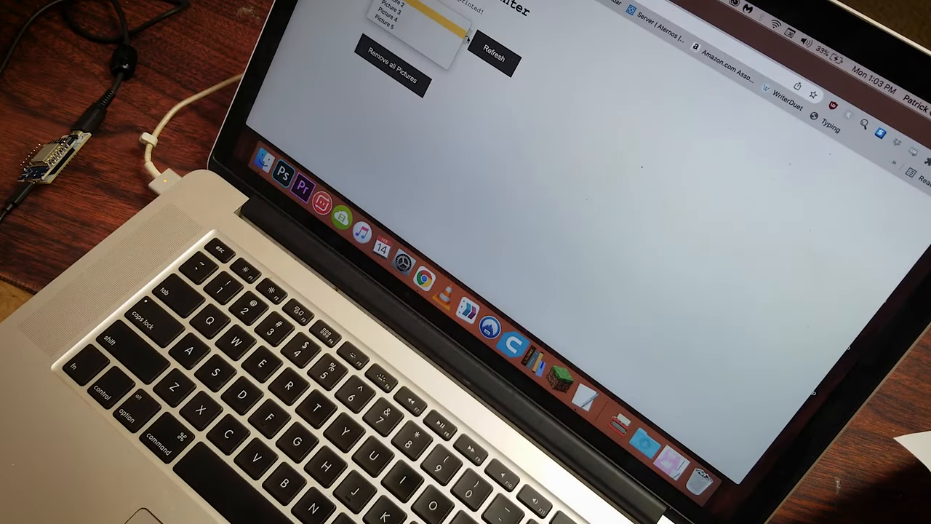
left_click(493, 59)
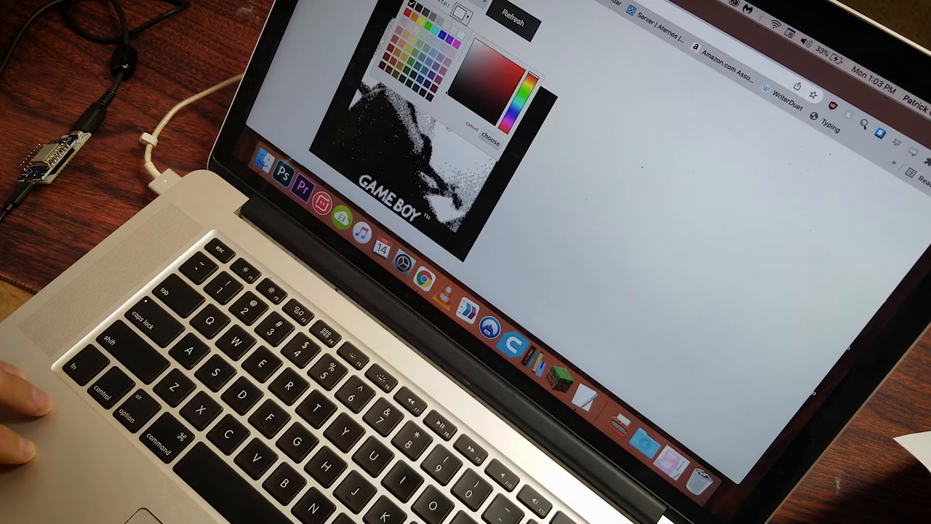
left_click(491, 138)
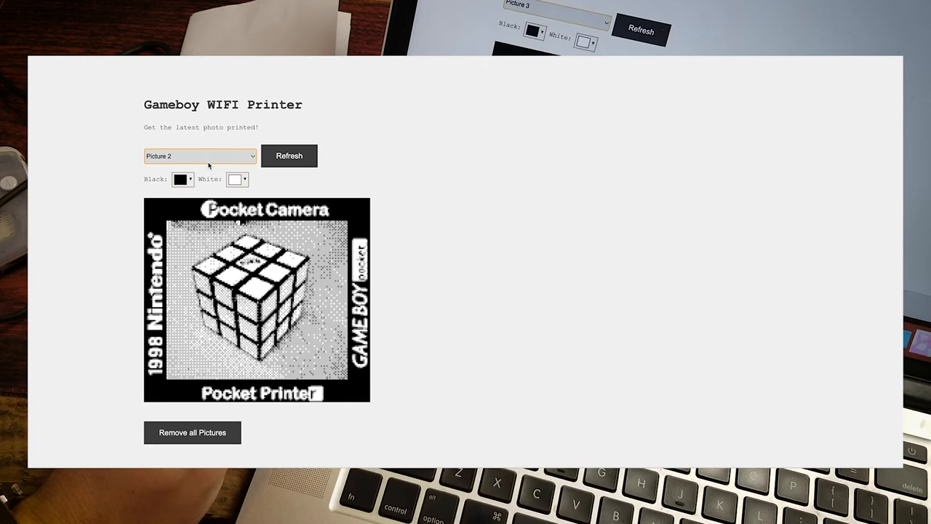
- Browse the received pictures, viewing Picture 3 (the thank-you note) and then the Game Boy selfie
left_click(201, 156)
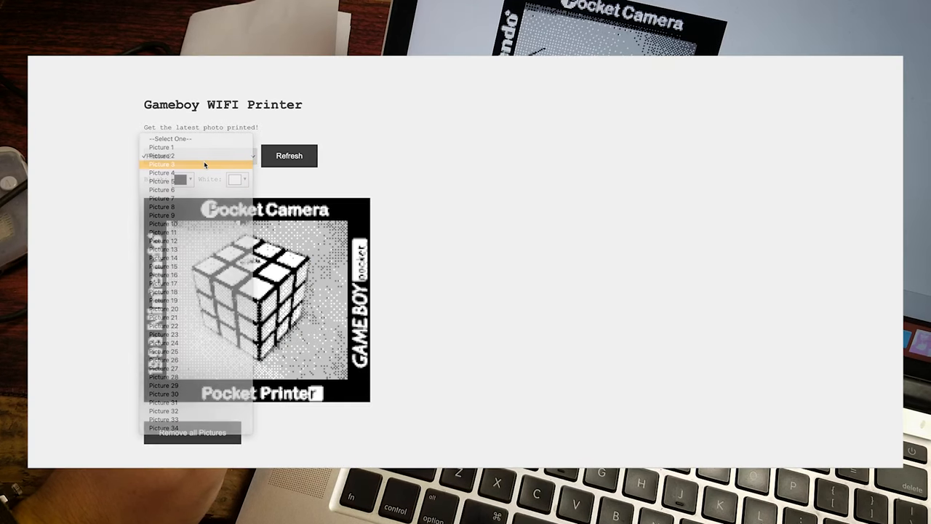
left_click(162, 163)
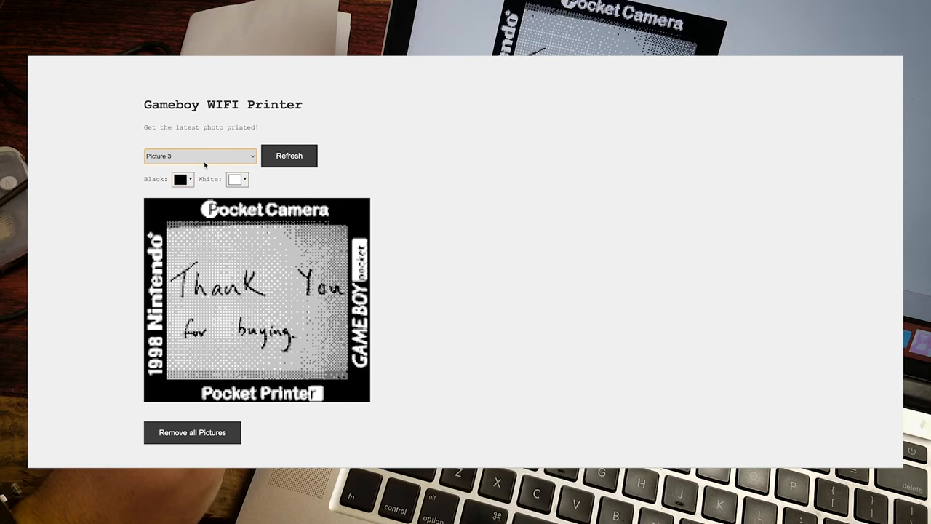
left_click(200, 156)
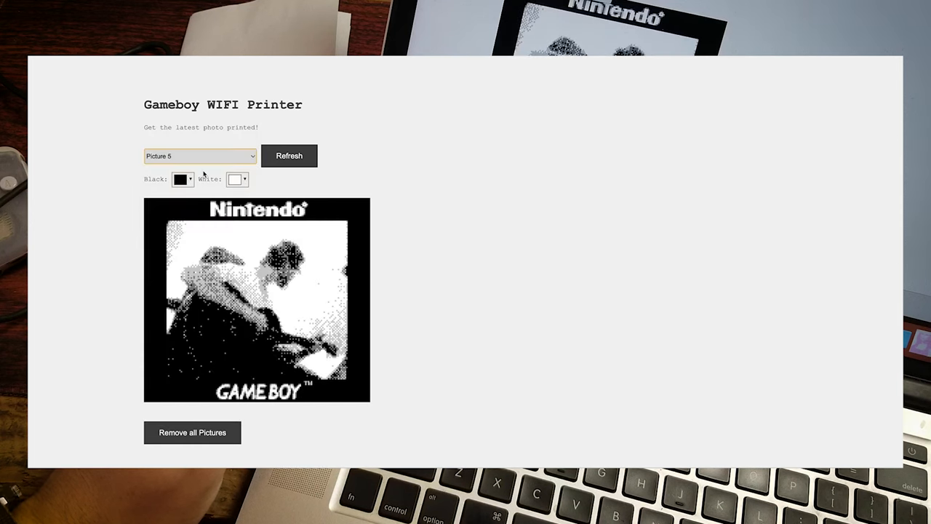
- Save the displayed selfie to the computer as selfie.png via Save Image As
right_click(240, 291)
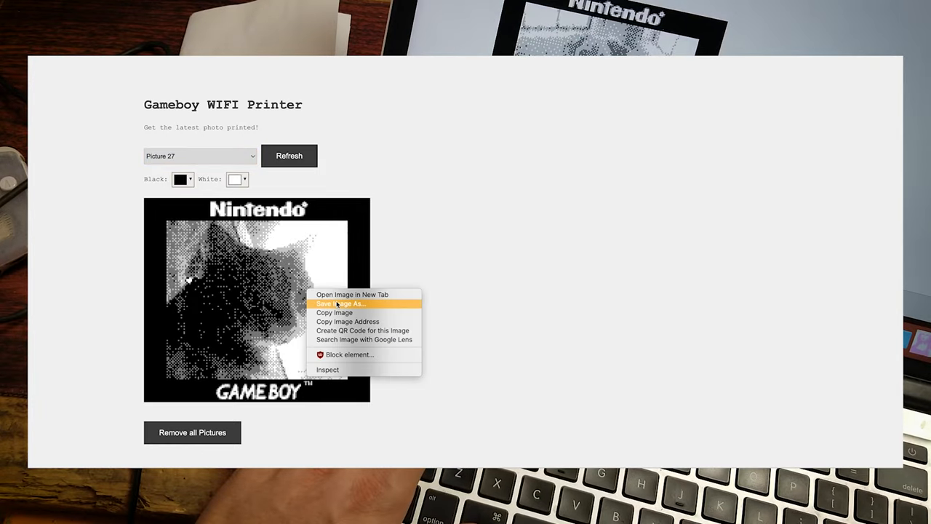
left_click(339, 304)
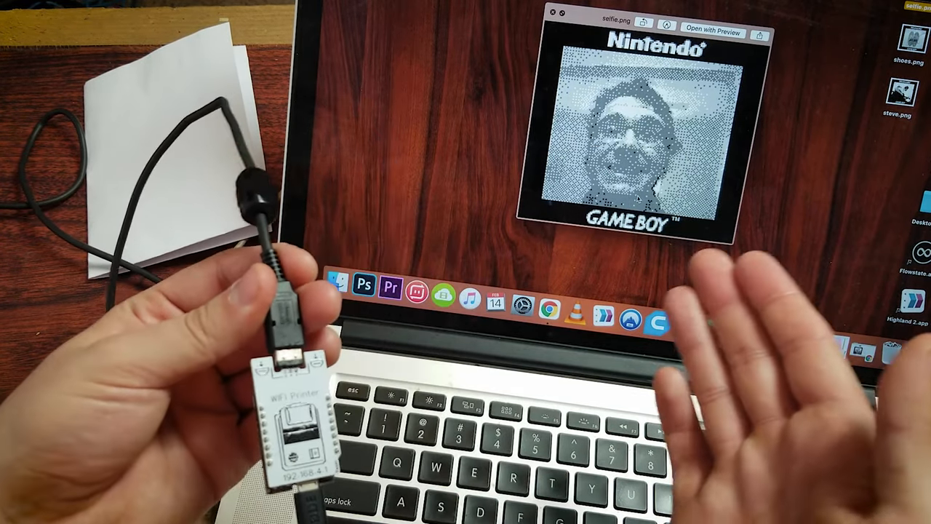